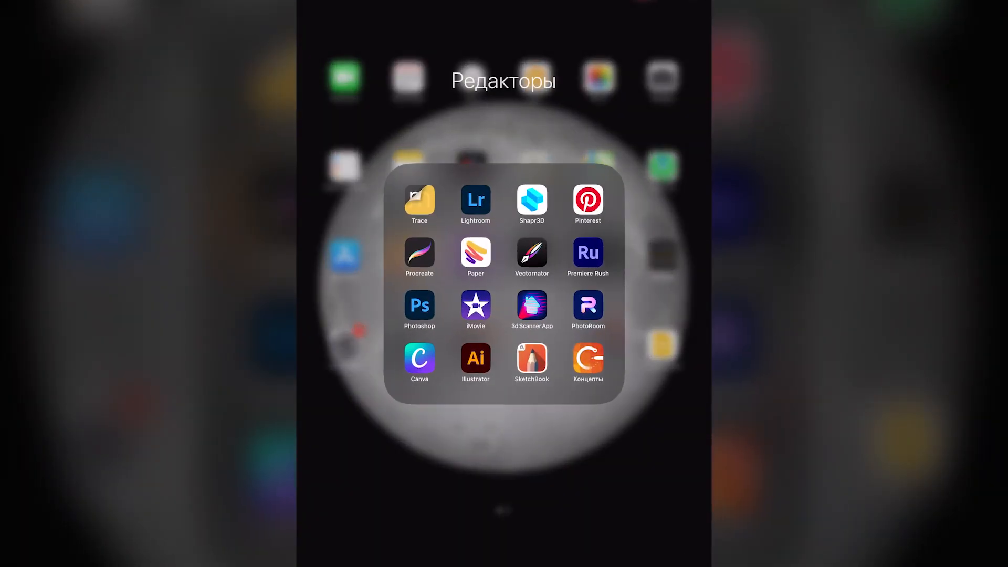
# Step: Launch 3D Scanner App and load the Untitled Scan room model
pyautogui.click(532, 304)
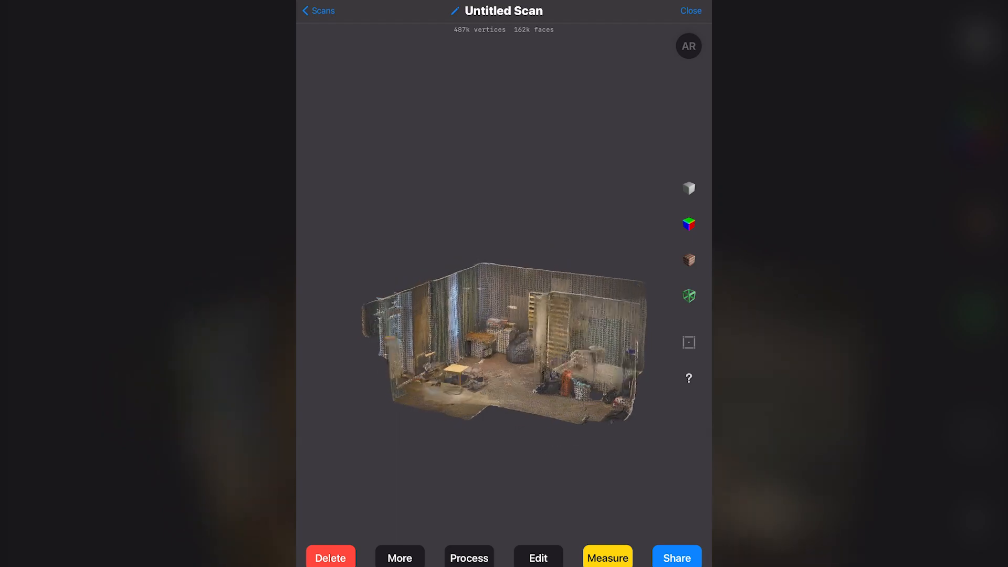
pyautogui.click(689, 188)
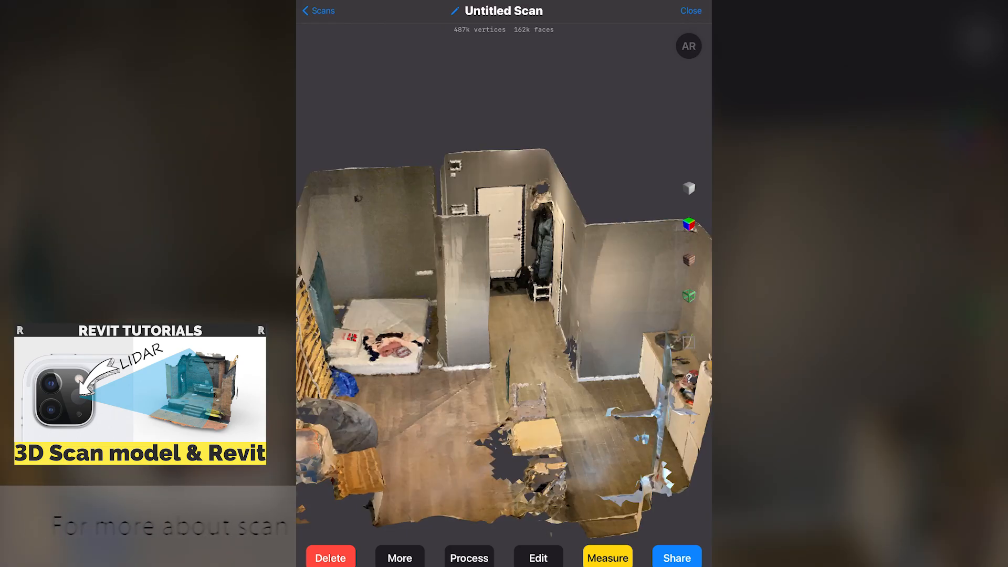
# Step: Choose a Point Cloud export at High Density with Zip Files enabled, XYZ format
pyautogui.click(677, 556)
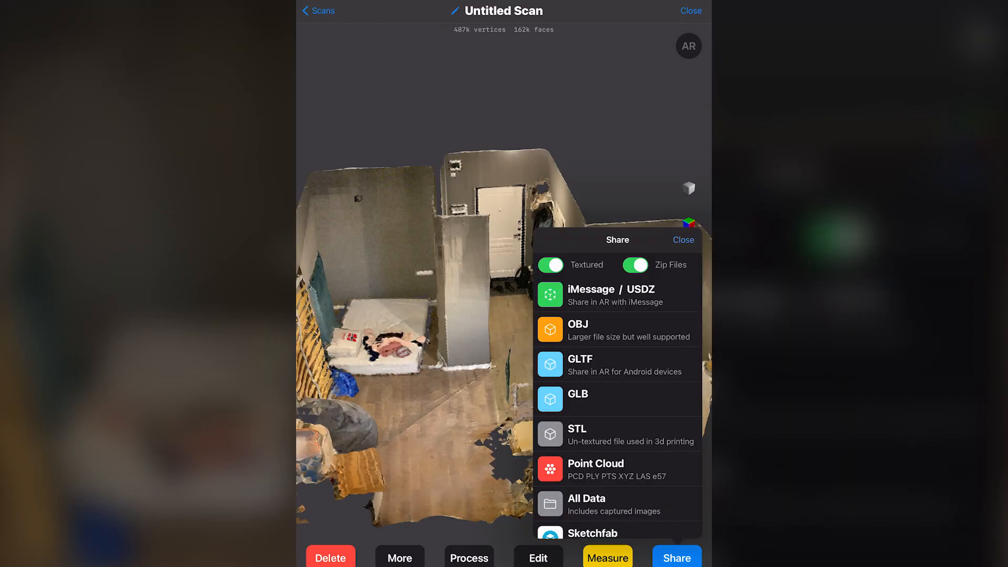
pyautogui.scroll(-3)
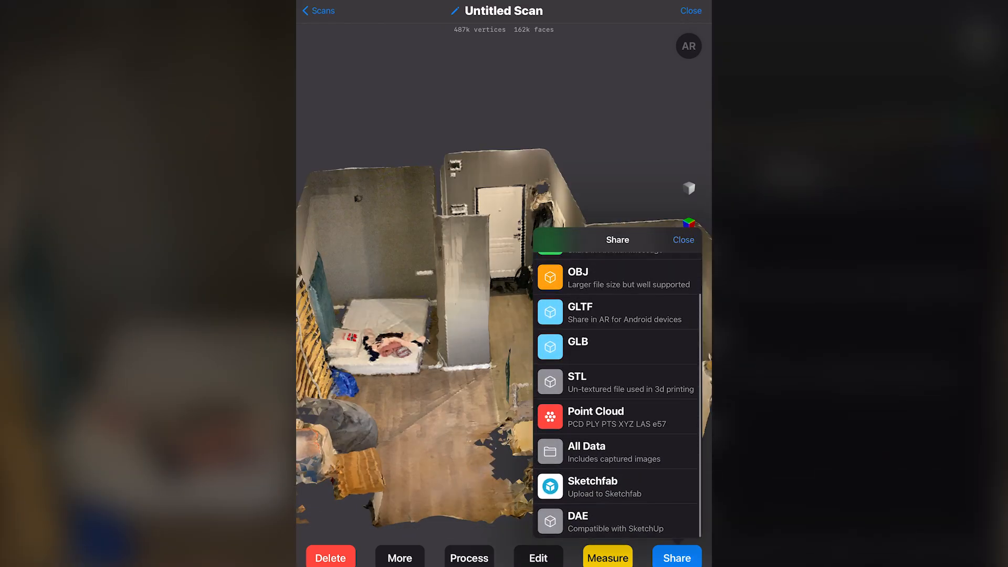
pyautogui.click(605, 416)
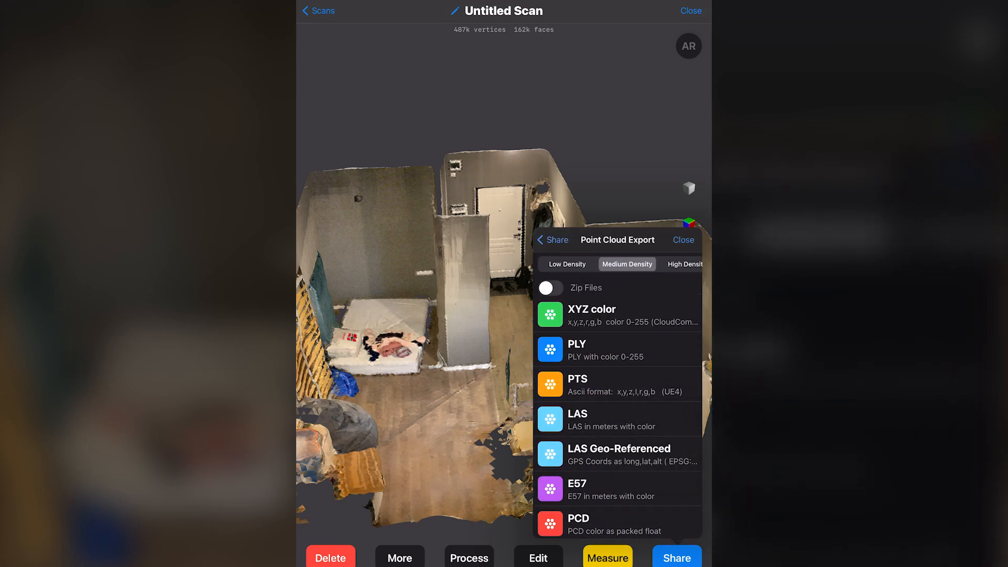
pyautogui.click(686, 264)
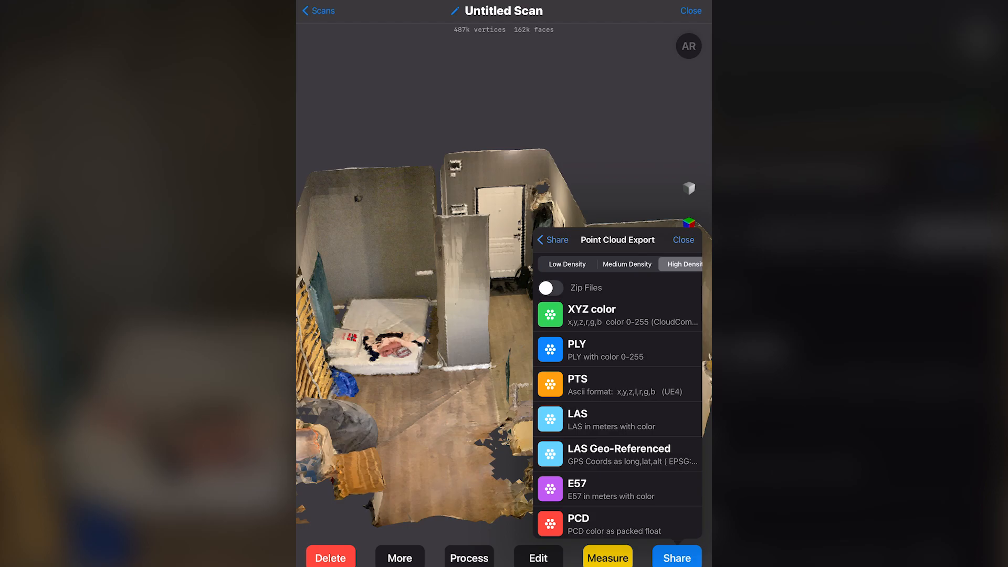
pyautogui.click(550, 287)
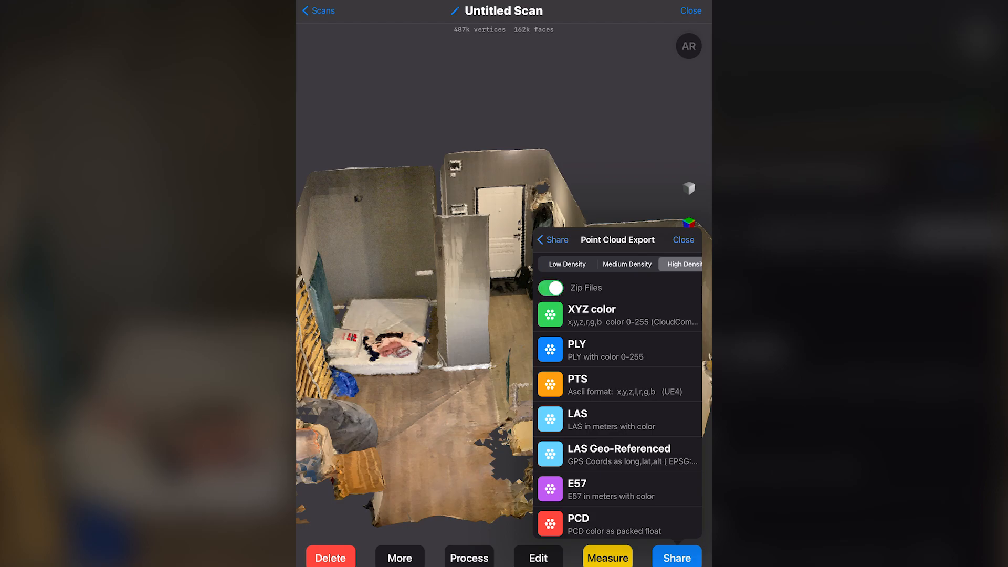
pyautogui.scroll(-3)
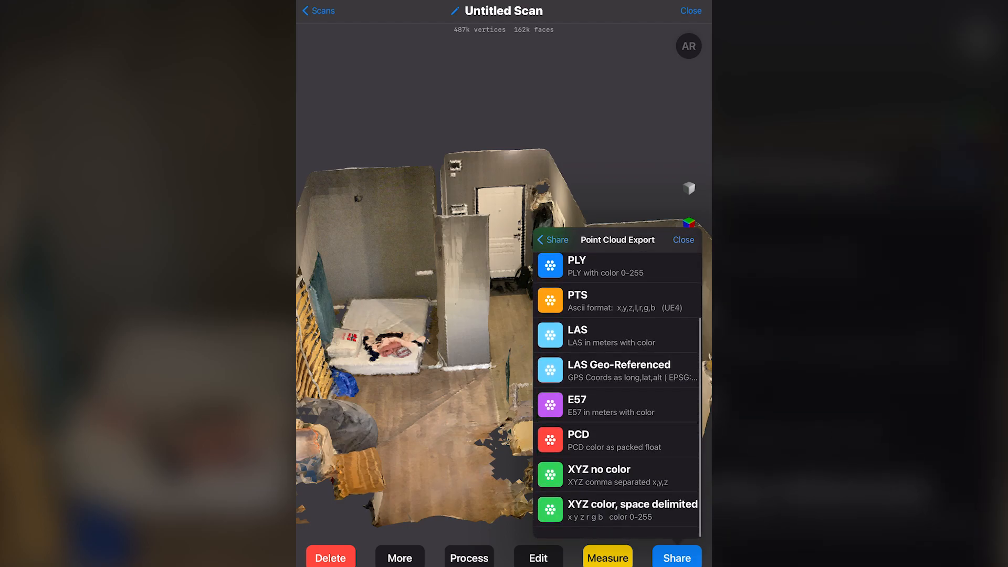
pyautogui.scroll(-3)
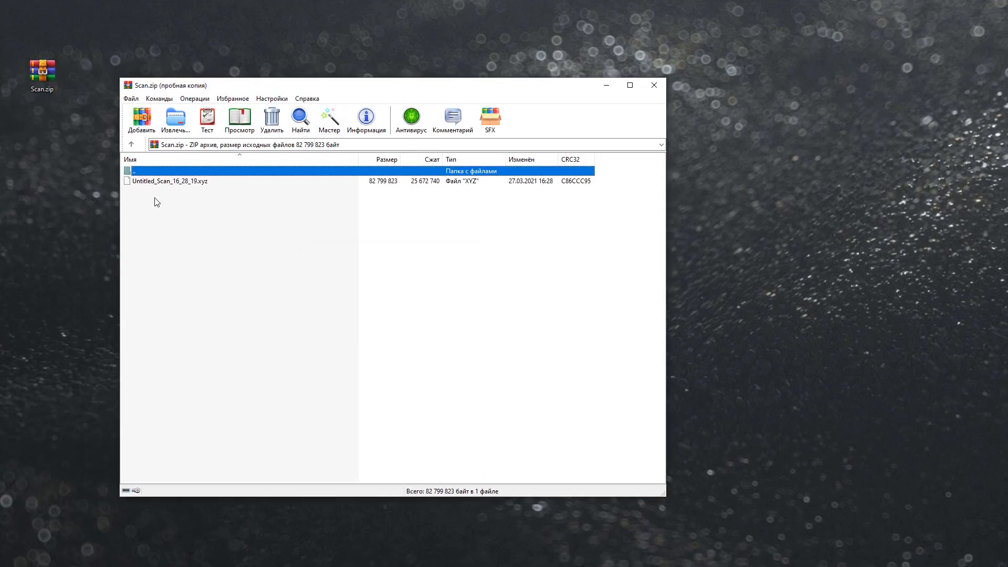
# Step: Inspect Untitled_Scan_16_28_19.xyz inside Scan.zip and close WinRAR
pyautogui.click(169, 181)
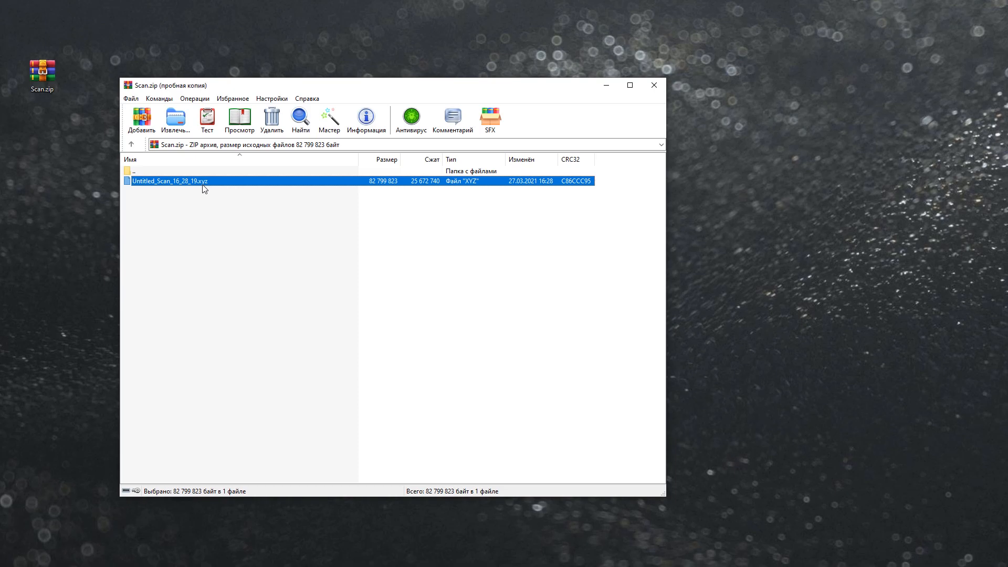
pyautogui.moveTo(193, 191)
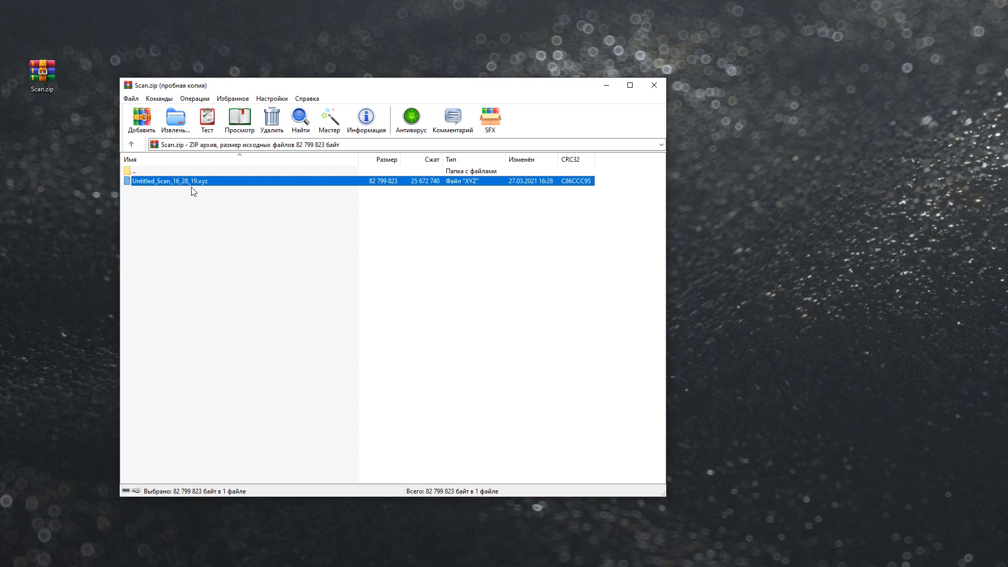
pyautogui.doubleClick(167, 181)
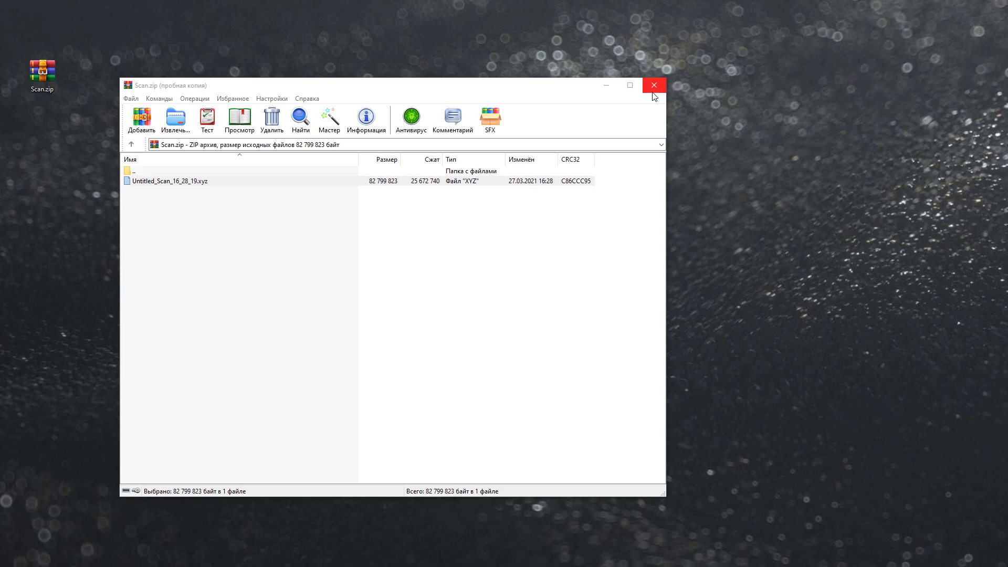
pyautogui.click(653, 85)
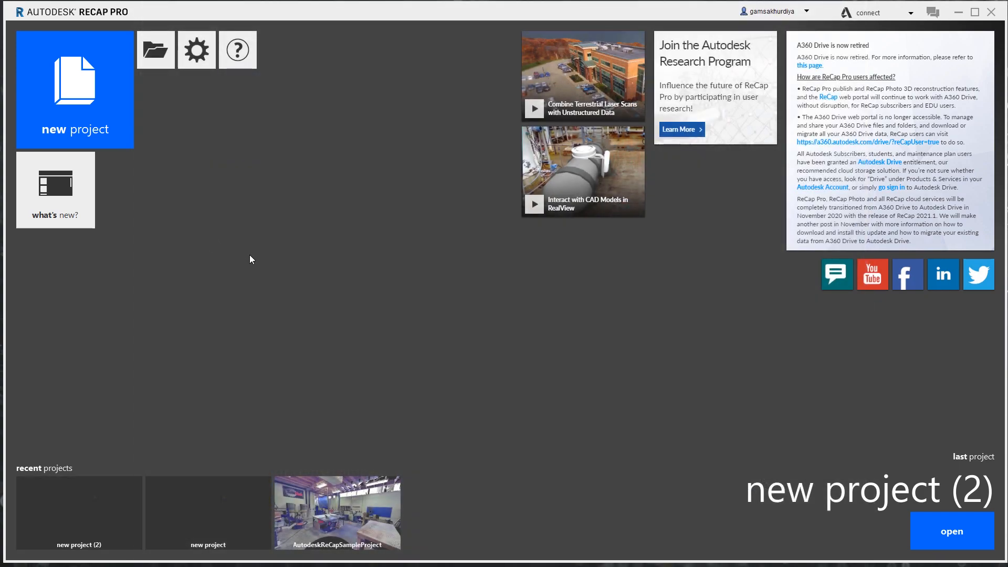
pyautogui.moveTo(5, 238)
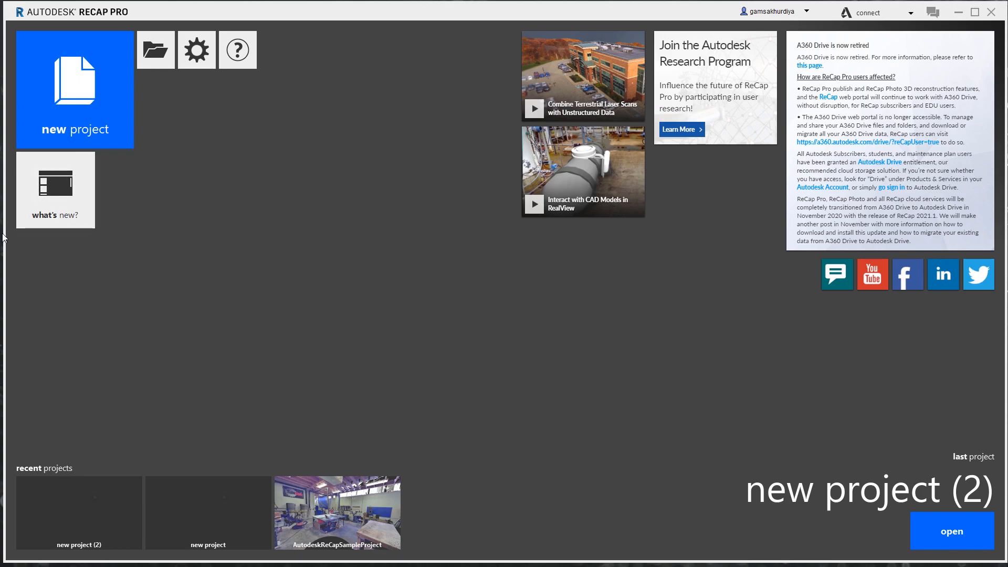
pyautogui.moveTo(76, 113)
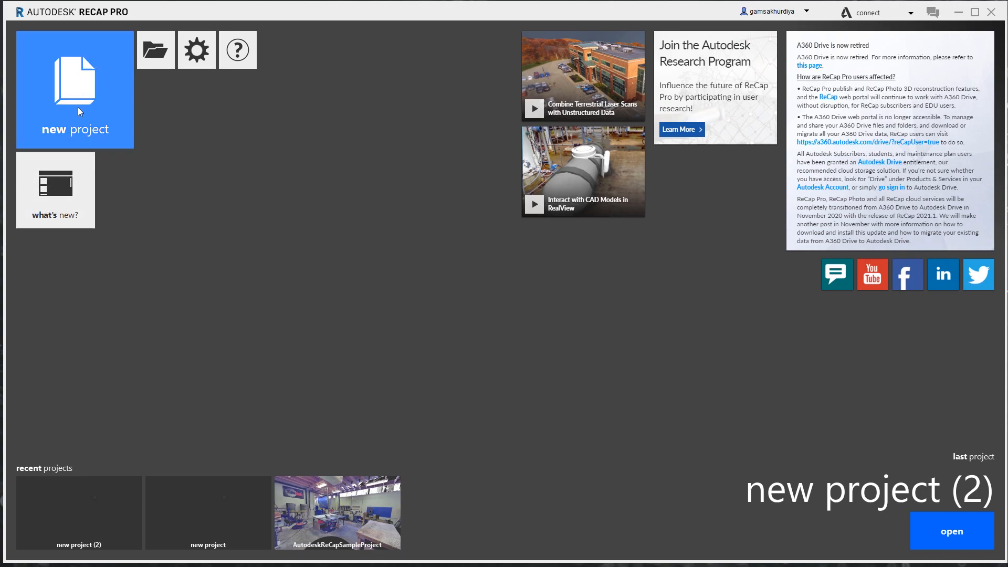
# Step: Create a point cloud import project keeping the name new project (3)
pyautogui.click(76, 89)
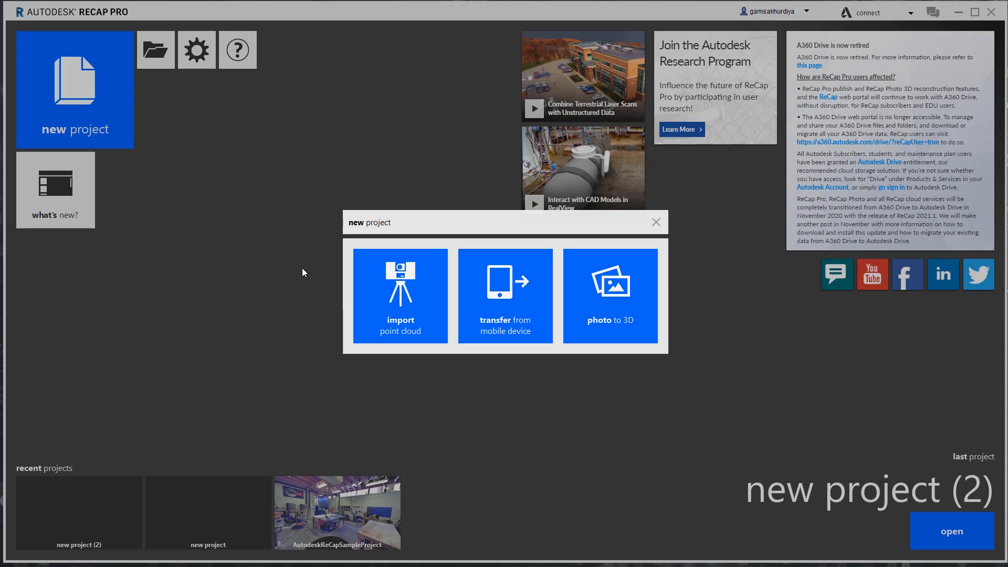
pyautogui.moveTo(425, 294)
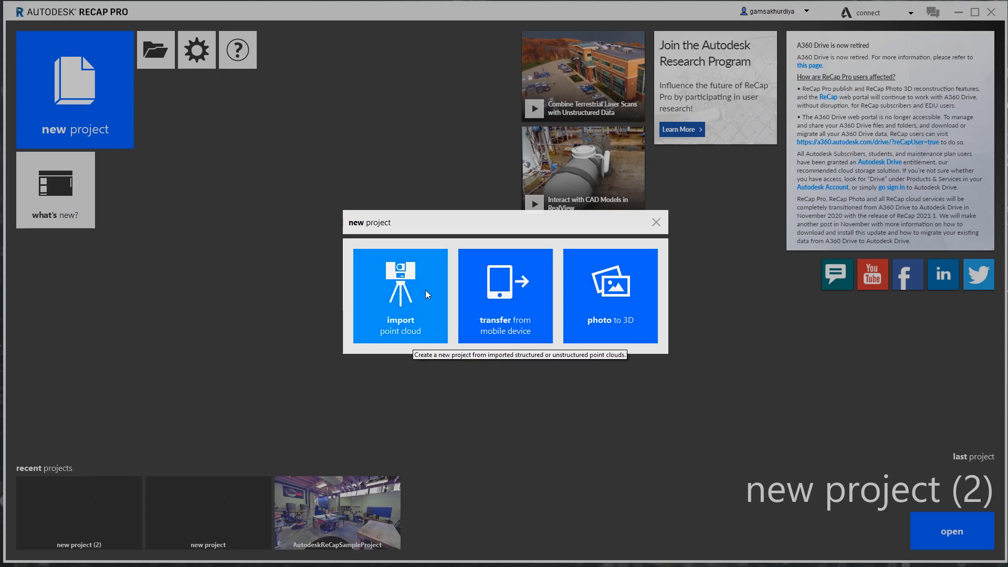
pyautogui.click(400, 296)
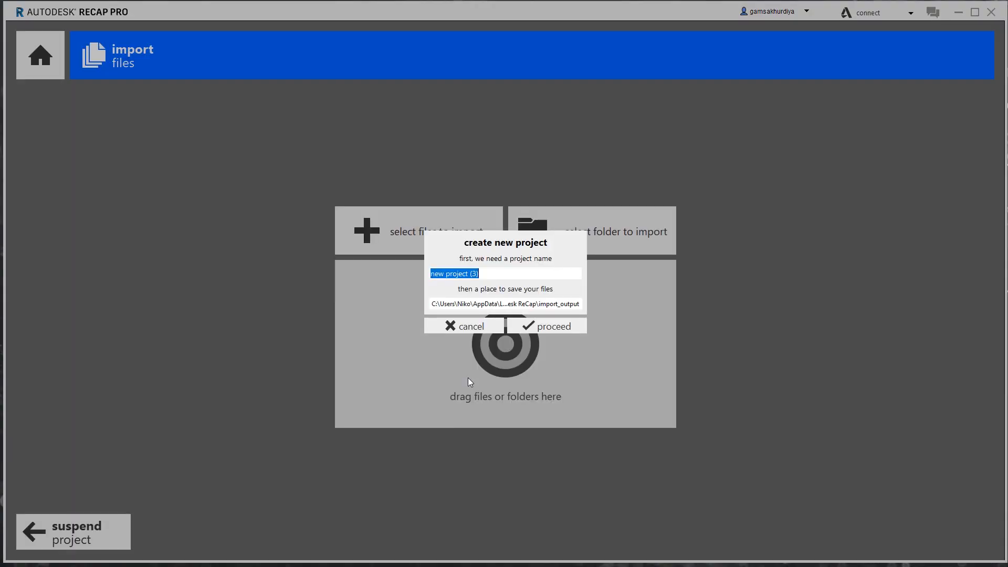
pyautogui.moveTo(530, 329)
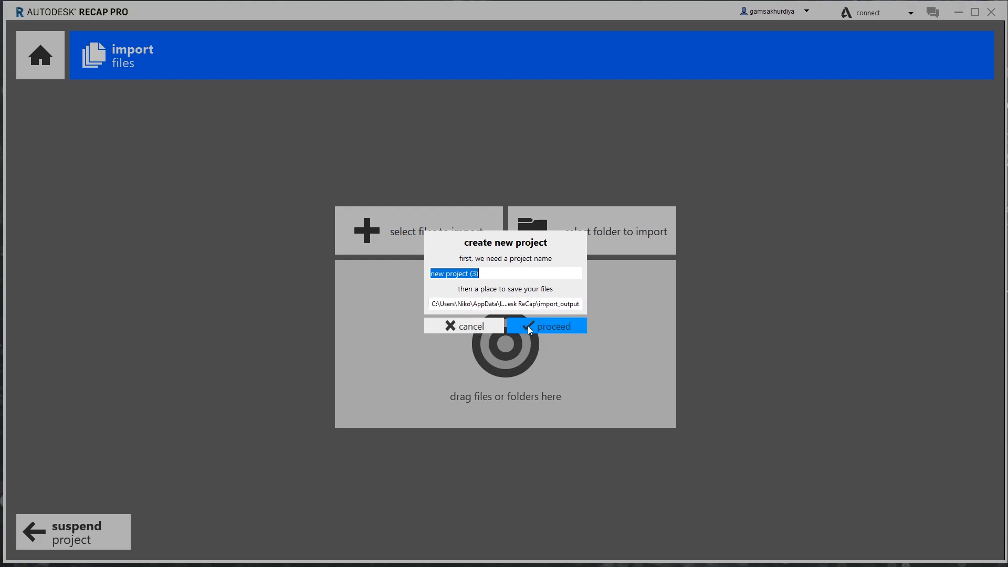
pyautogui.click(546, 326)
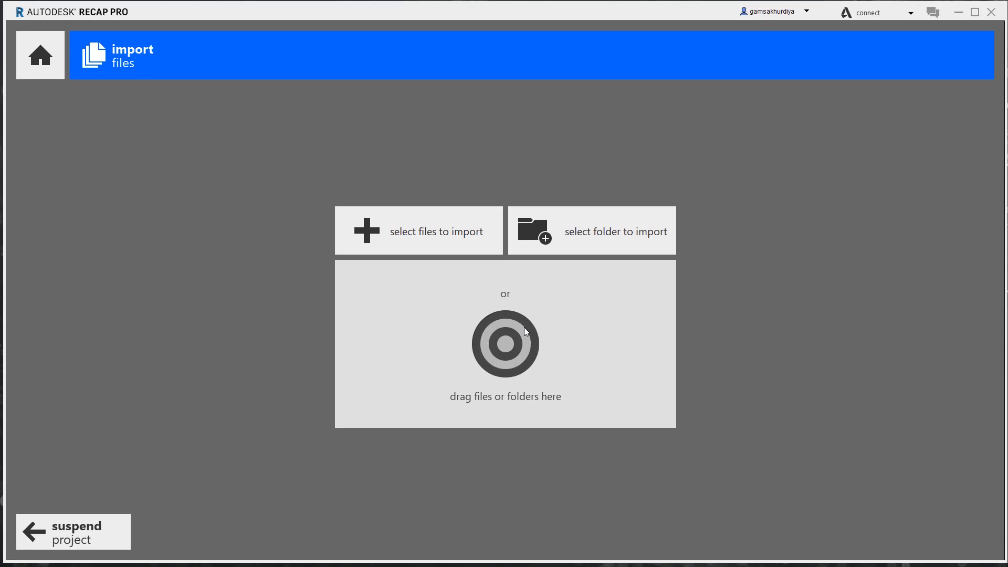
pyautogui.moveTo(301, 67)
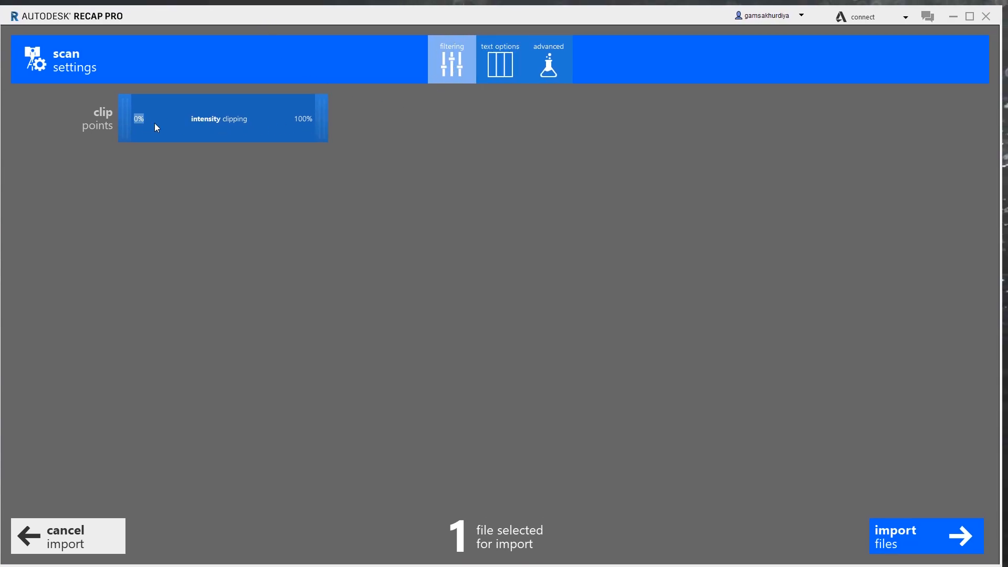
# Step: Review the text parsing options, set Y as the up axis and import the scan
pyautogui.click(500, 59)
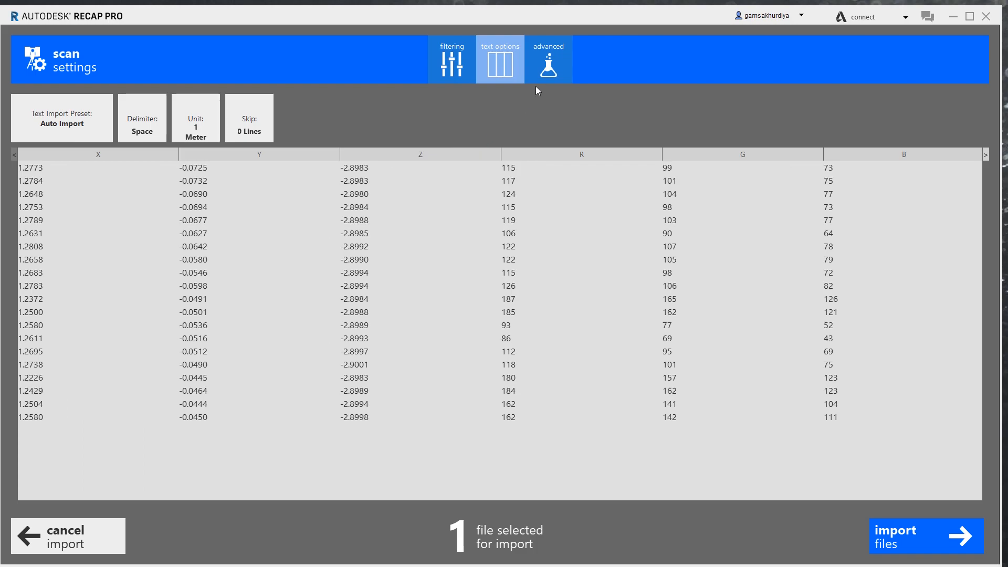
pyautogui.click(548, 59)
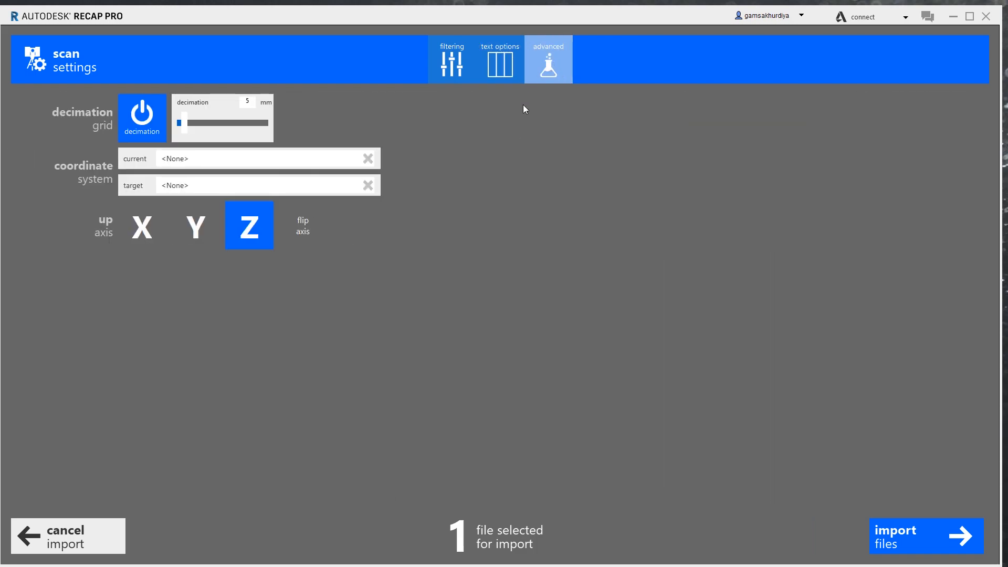
pyautogui.moveTo(441, 130)
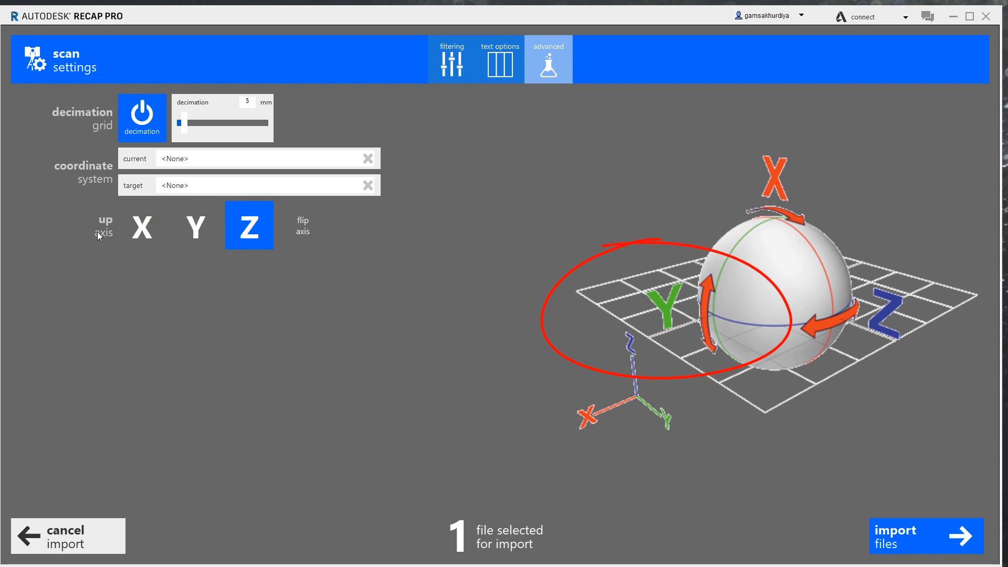
pyautogui.click(195, 225)
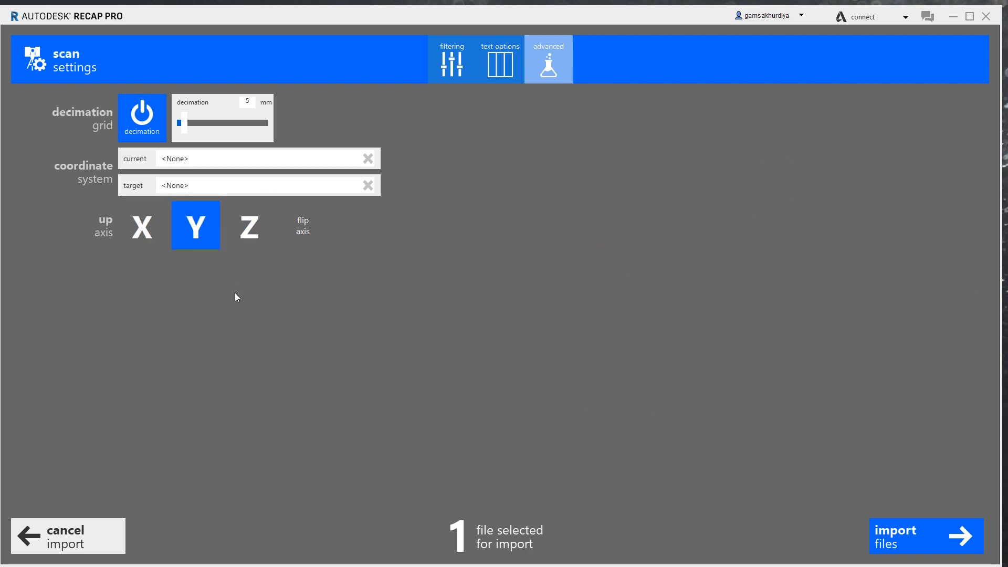
pyautogui.moveTo(241, 292)
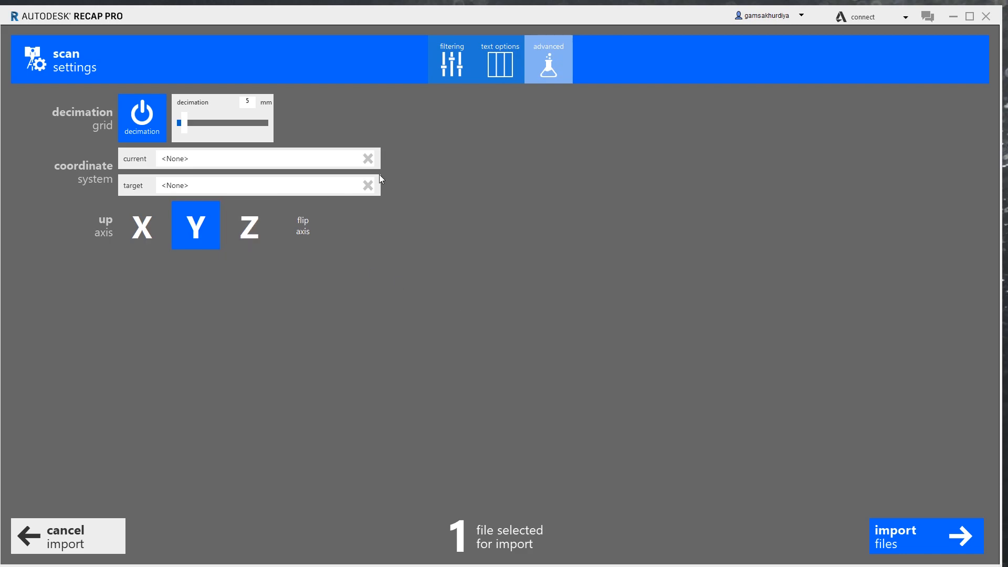
pyautogui.moveTo(421, 321)
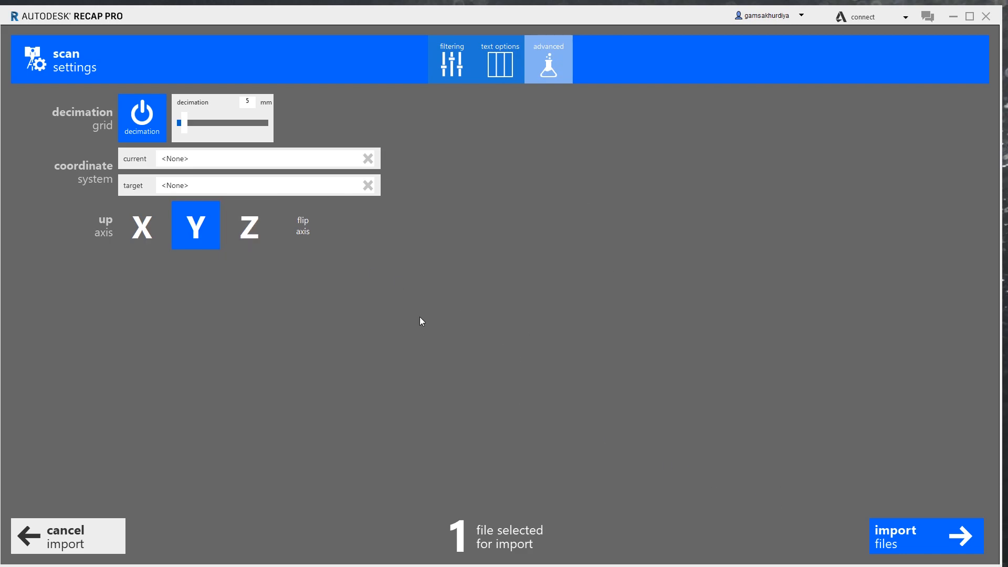
pyautogui.click(926, 536)
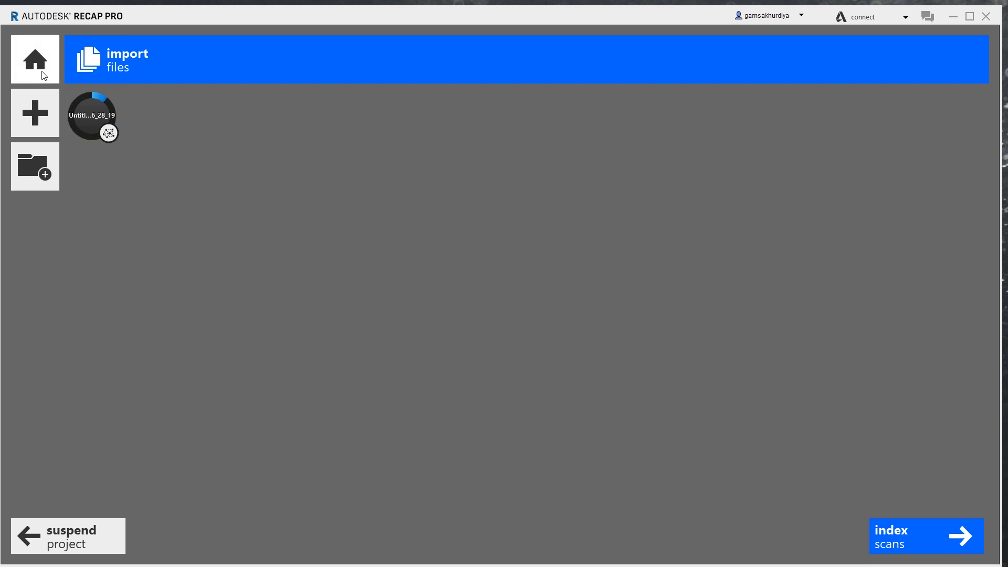
pyautogui.moveTo(332, 183)
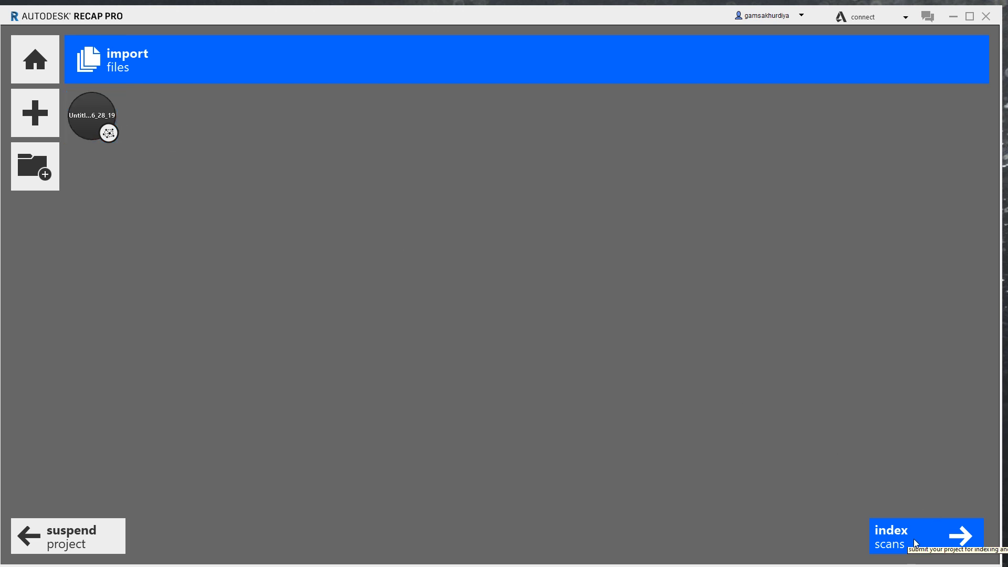
# Step: Index the imported scan to completion and launch the project in the viewer
pyautogui.click(926, 536)
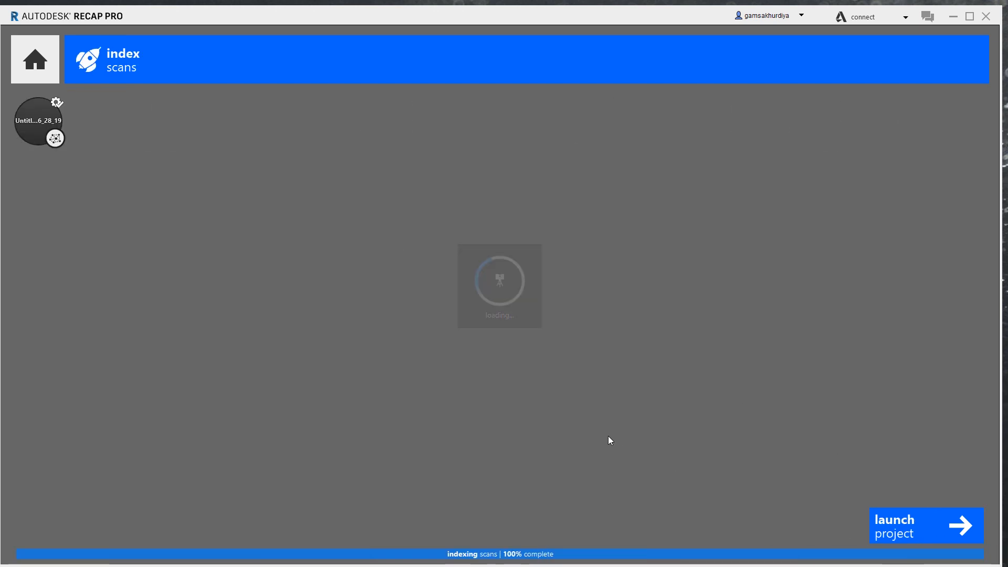
pyautogui.moveTo(315, 208)
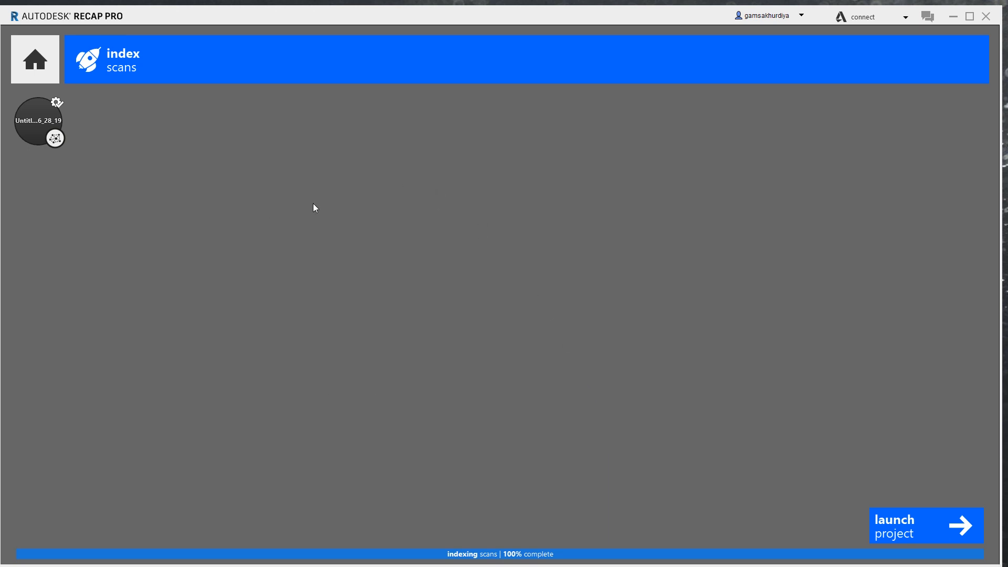
pyautogui.moveTo(452, 565)
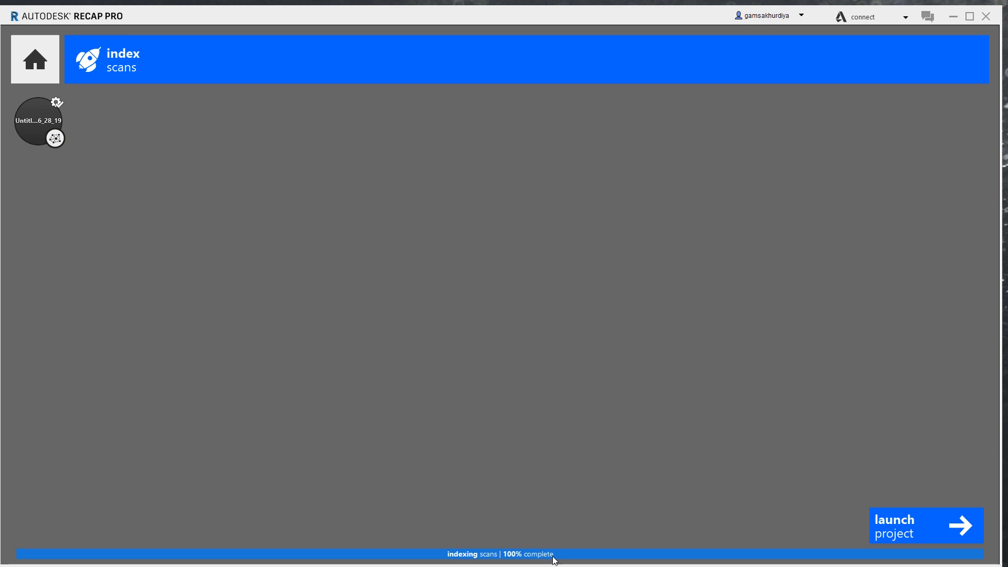
pyautogui.click(926, 525)
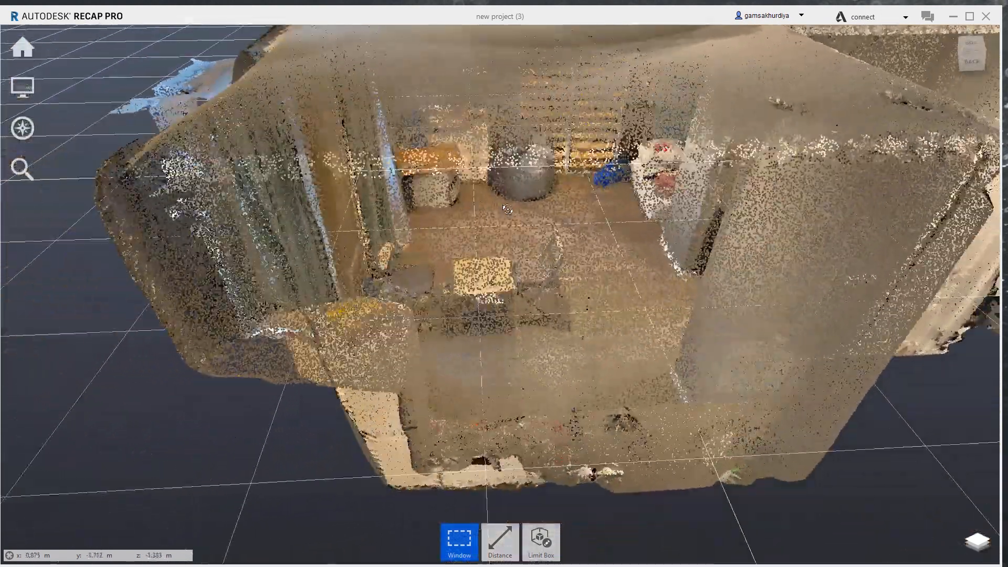
# Step: Orbit the point cloud to view the scanned room from outside
pyautogui.moveTo(507, 209); pyautogui.dragTo(652, 264)
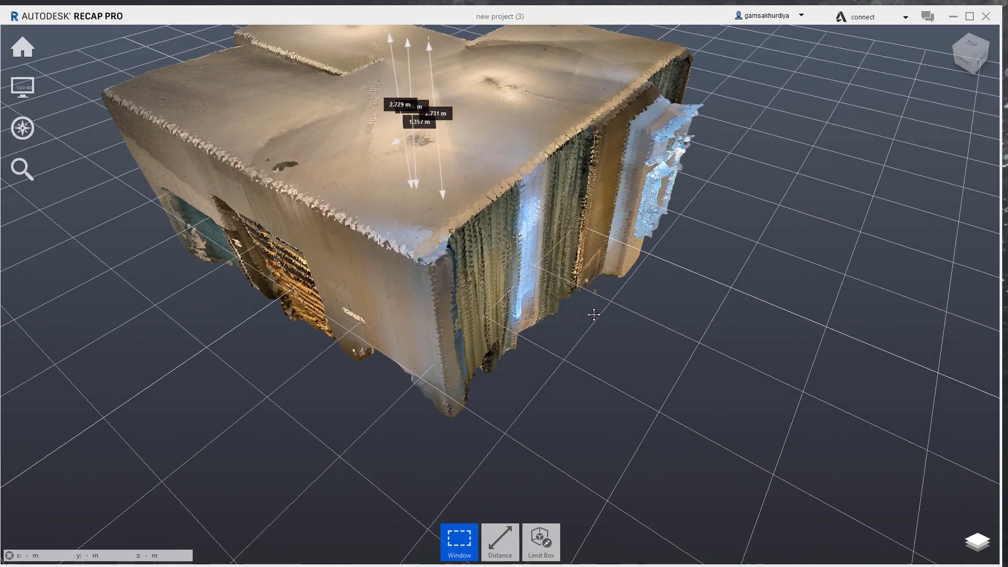
# Step: Rotate the model for a clearer view of the measured walls
pyautogui.moveTo(591, 315); pyautogui.dragTo(508, 250)
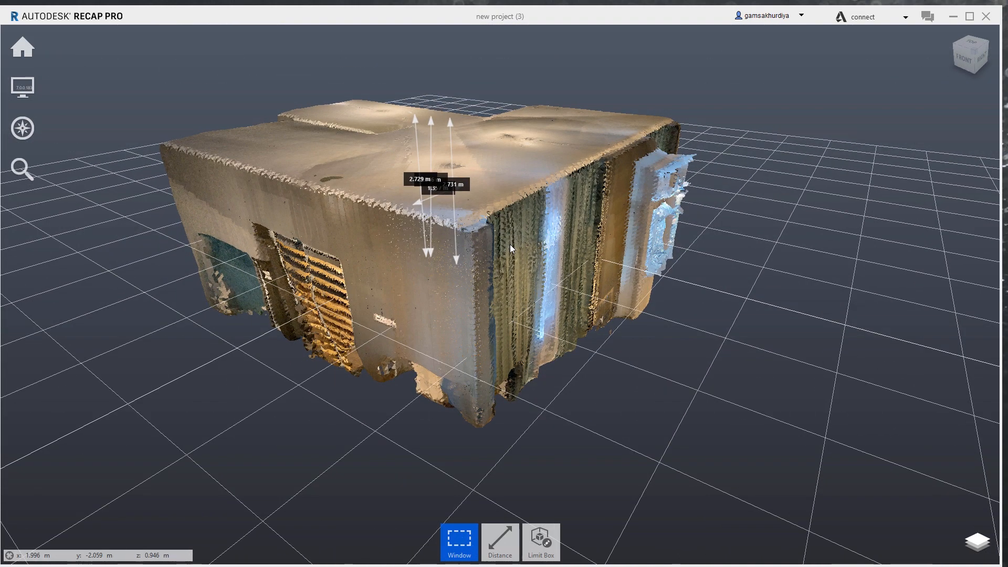
pyautogui.moveTo(790, 172)
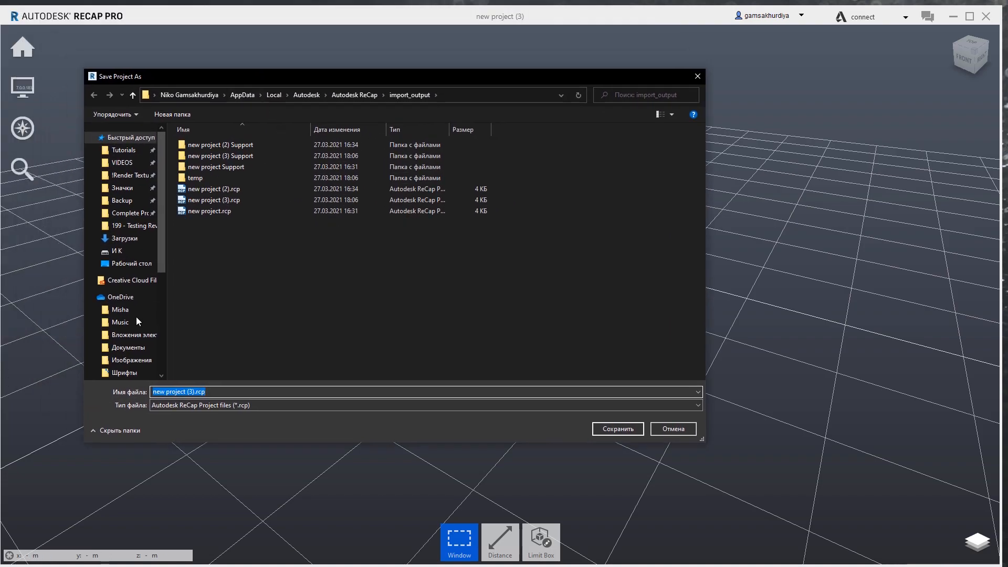
# Step: Save the project as Test.rcp on the Desktop
pyautogui.click(131, 264)
pyautogui.write('Test')
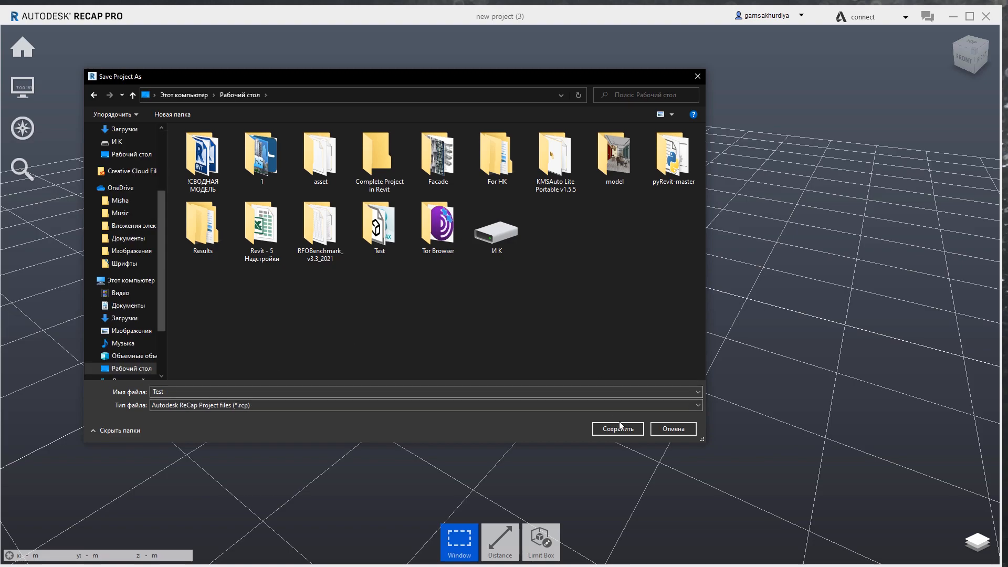
pyautogui.click(617, 428)
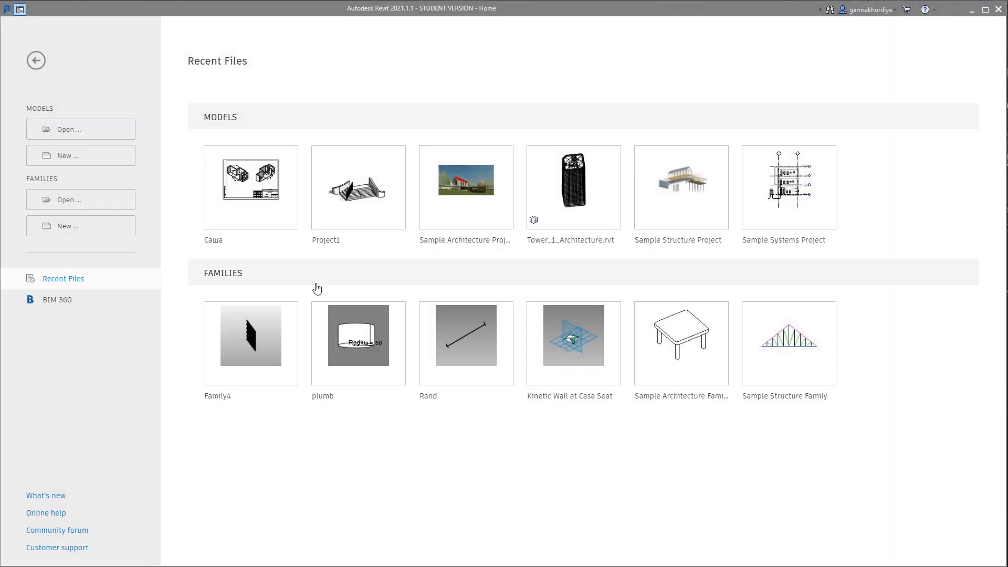
# Step: Open Project1 from recent models and show the Insert commands for linking
pyautogui.click(81, 155)
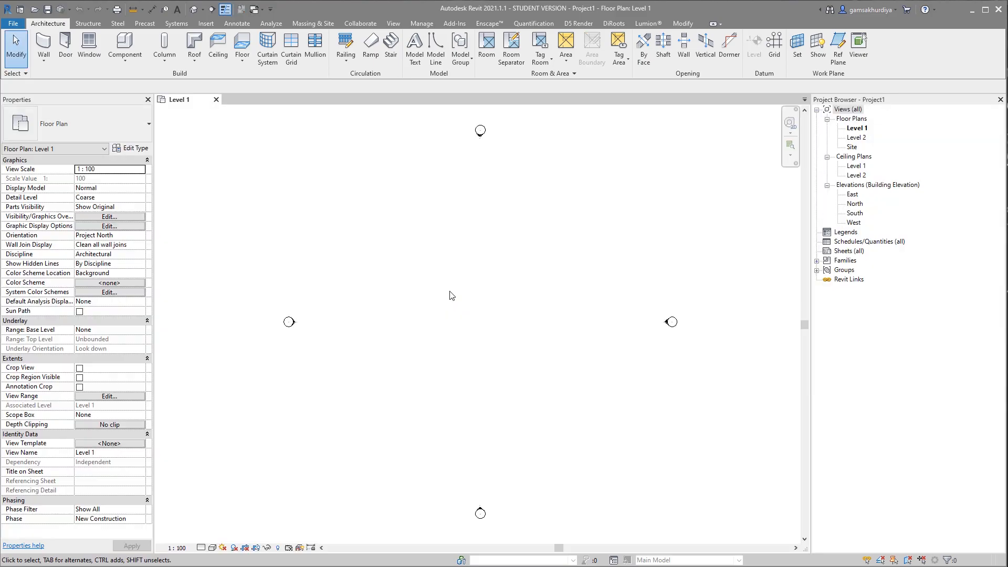
pyautogui.click(206, 23)
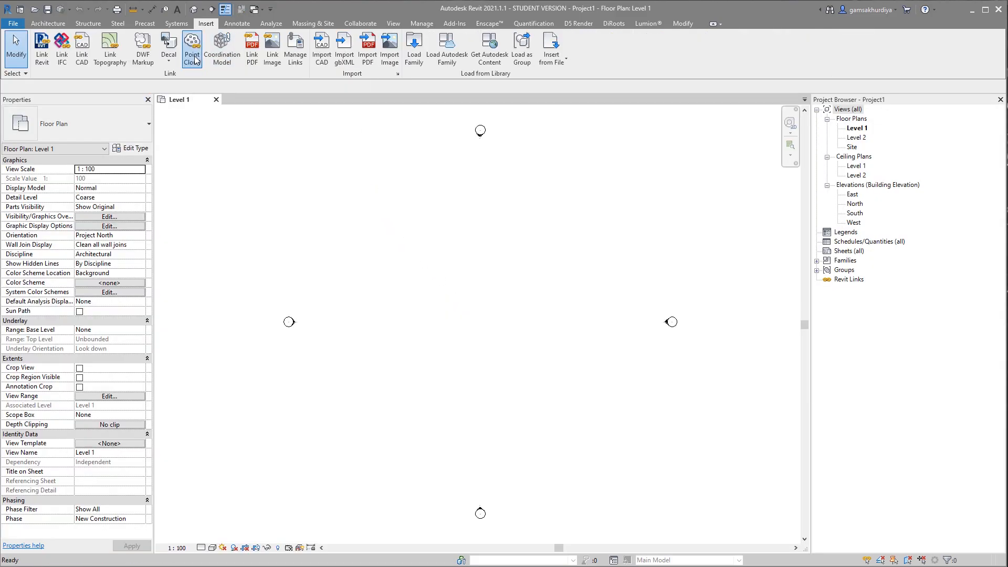
# Step: Link the point cloud file new project (3).rcp from the Desktop into Project1
pyautogui.click(193, 47)
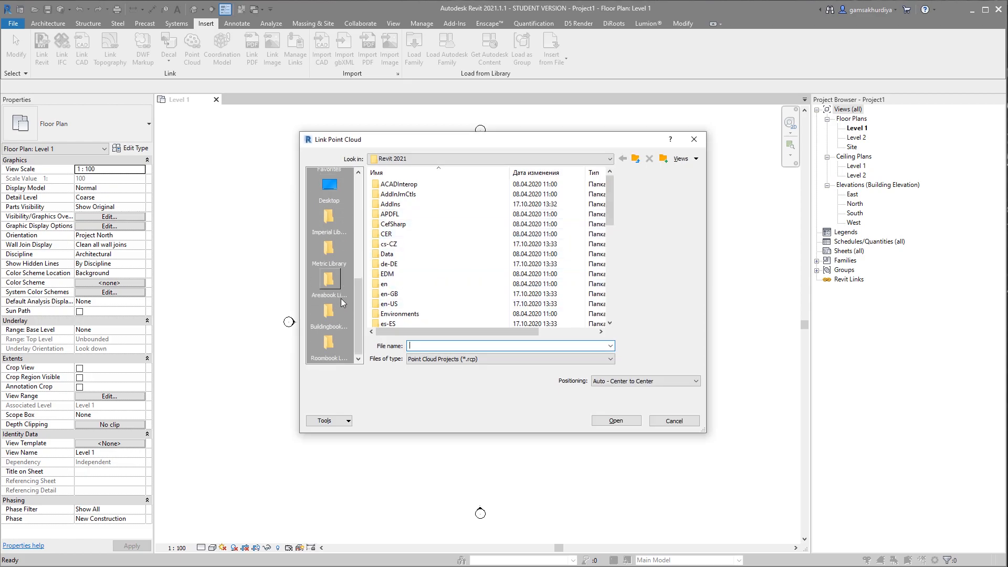
pyautogui.click(329, 189)
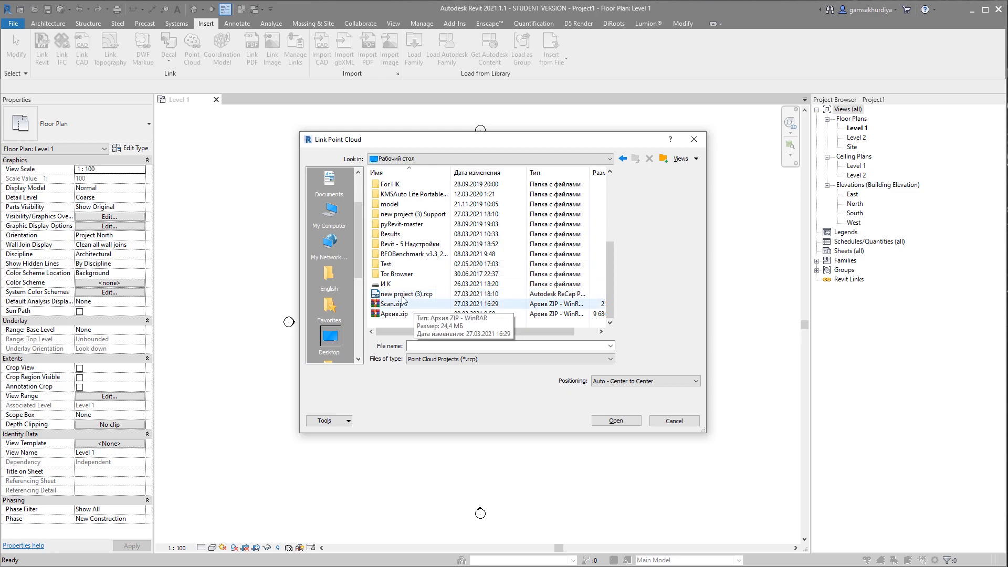
pyautogui.click(409, 294)
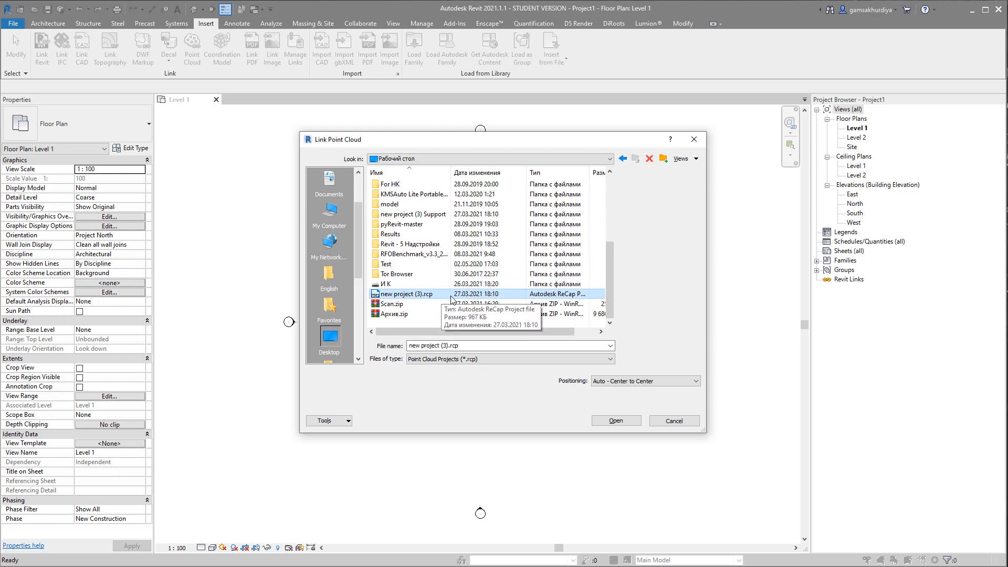
pyautogui.moveTo(483, 375)
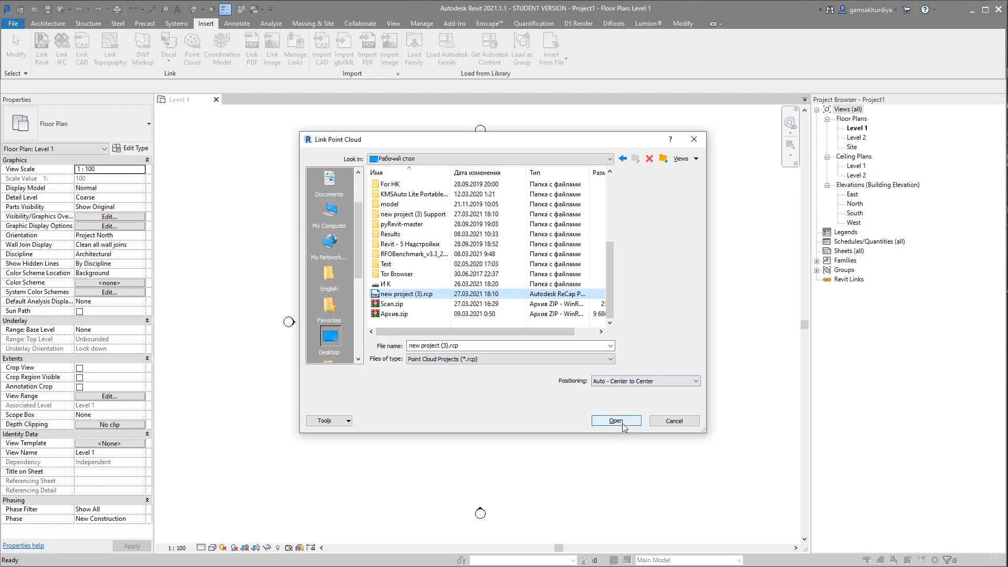
pyautogui.click(615, 420)
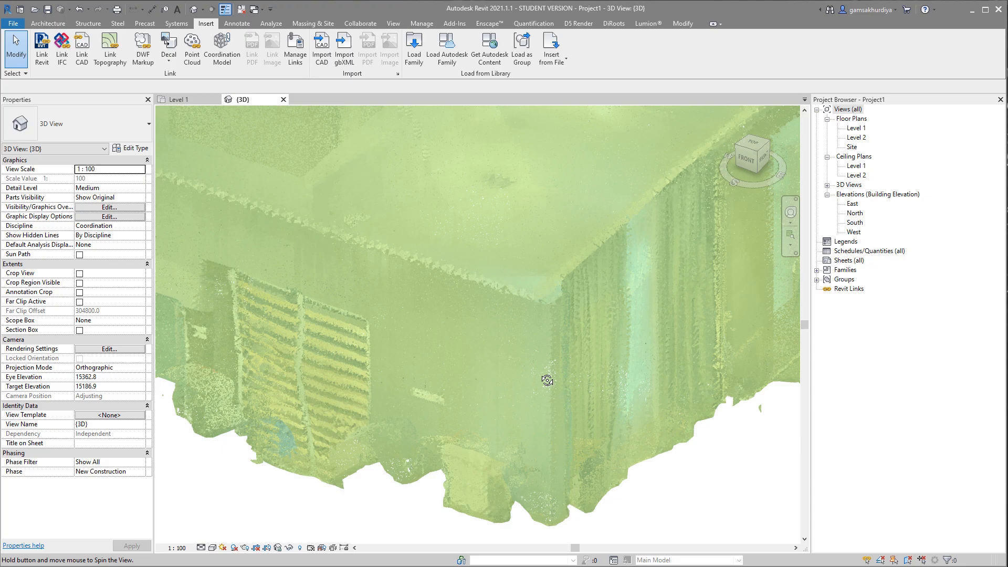
# Step: Orbit the 3D view to see the whole room scan and select the point cloud
pyautogui.moveTo(547, 379); pyautogui.dragTo(686, 480)
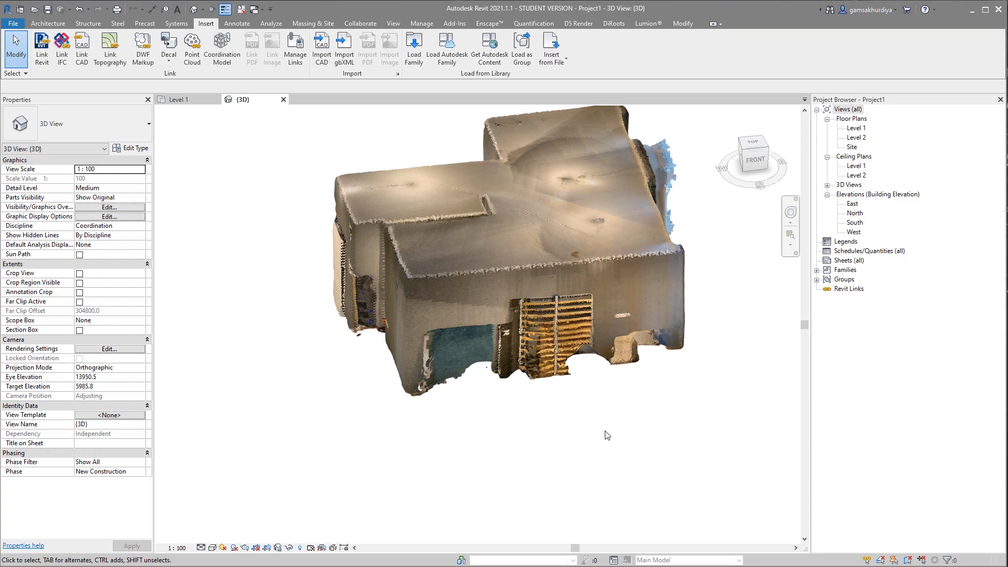
pyautogui.moveTo(578, 426)
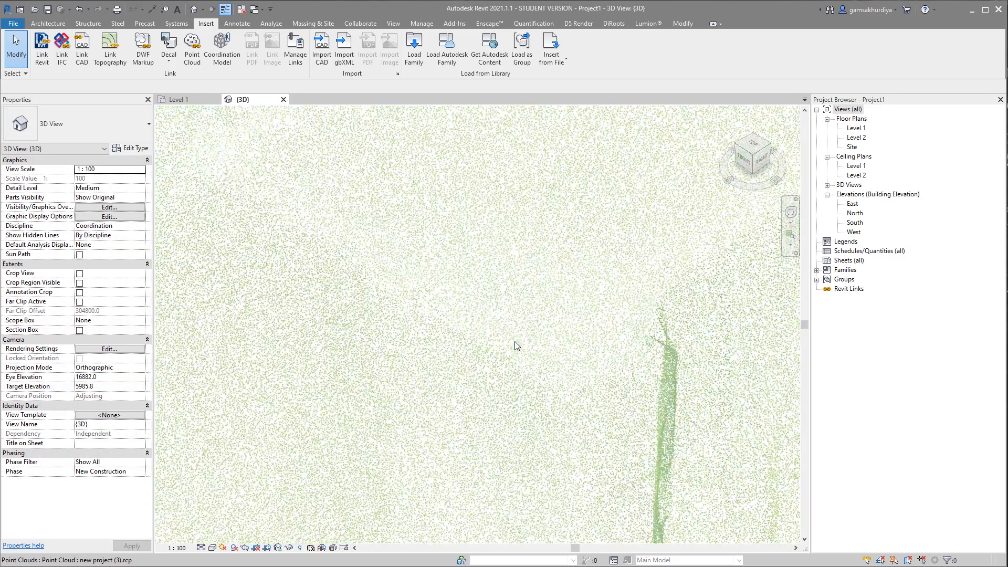
pyautogui.click(517, 347)
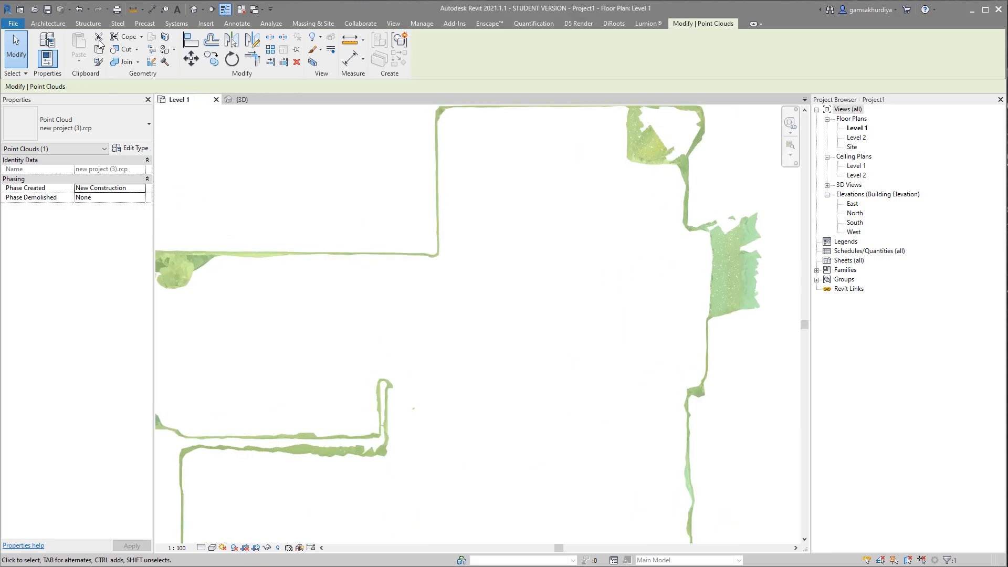
# Step: Switch views to look at the scanned room's wall outlines in plan
pyautogui.click(206, 23)
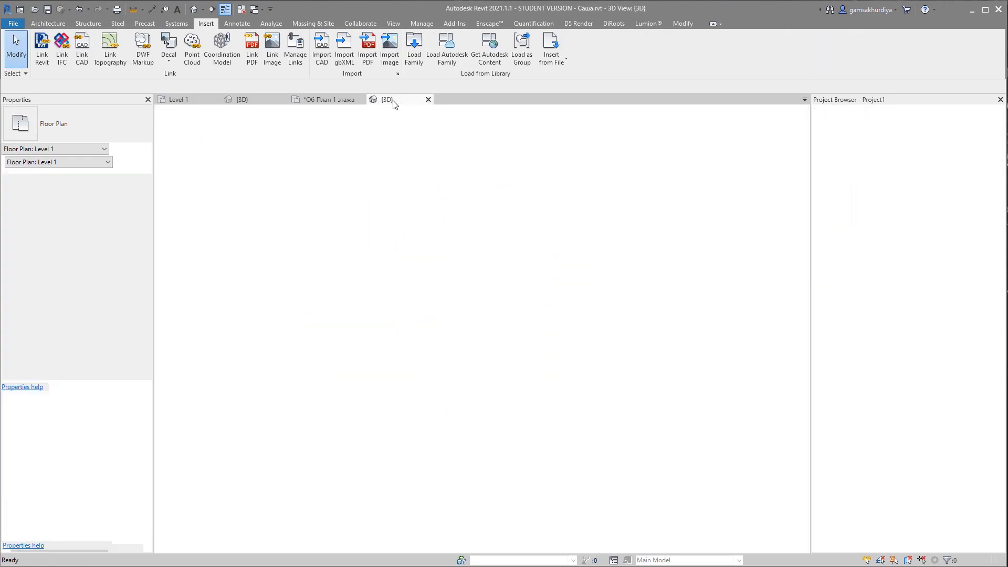
# Step: Return to Project1's 3D view, then switch back to ReCap Pro's measured room scan
pyautogui.click(386, 99)
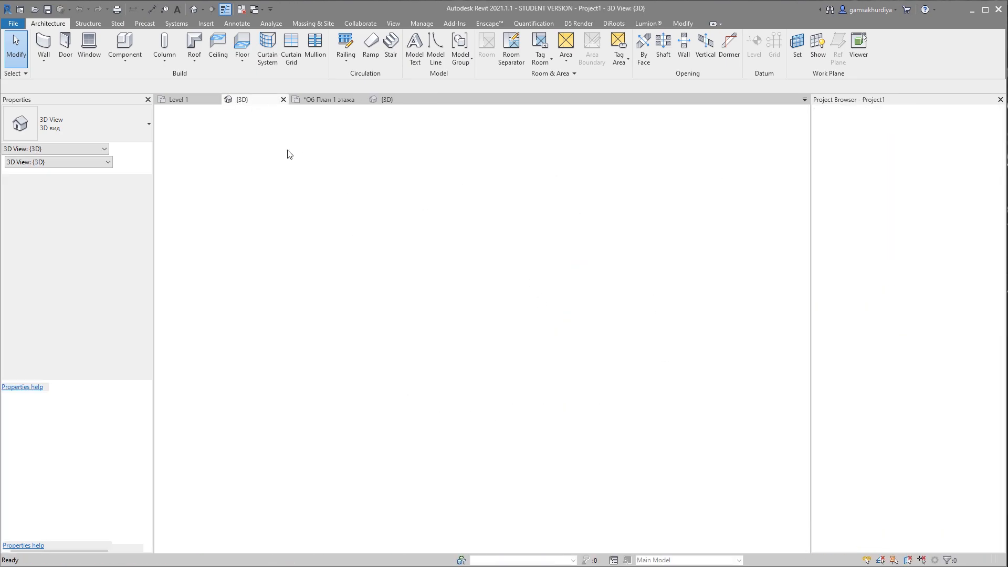
pyautogui.click(206, 23)
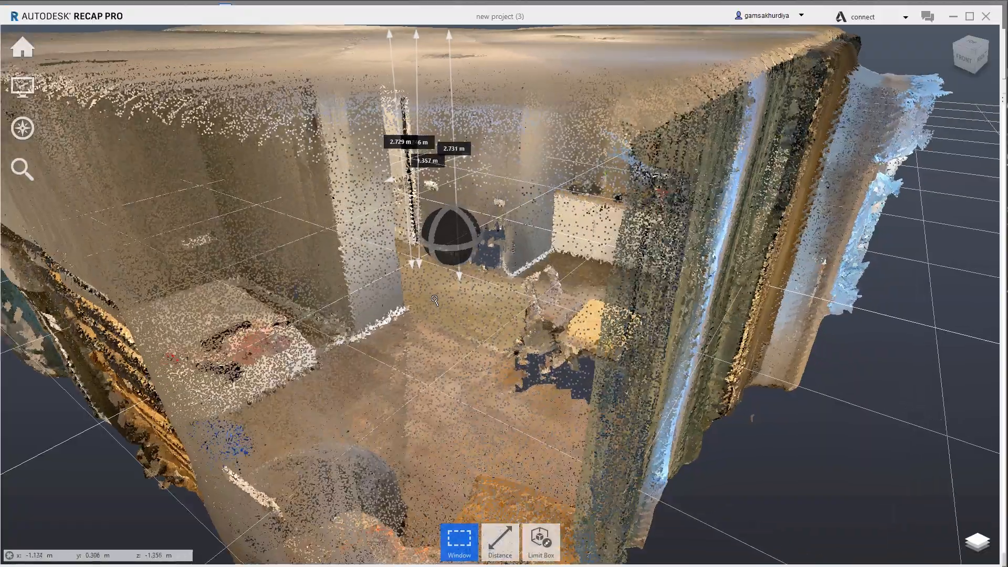
# Step: Orbit through the room interior past the kitchen counter to face the 1.357 m doorway
pyautogui.moveTo(450, 257); pyautogui.dragTo(627, 196)
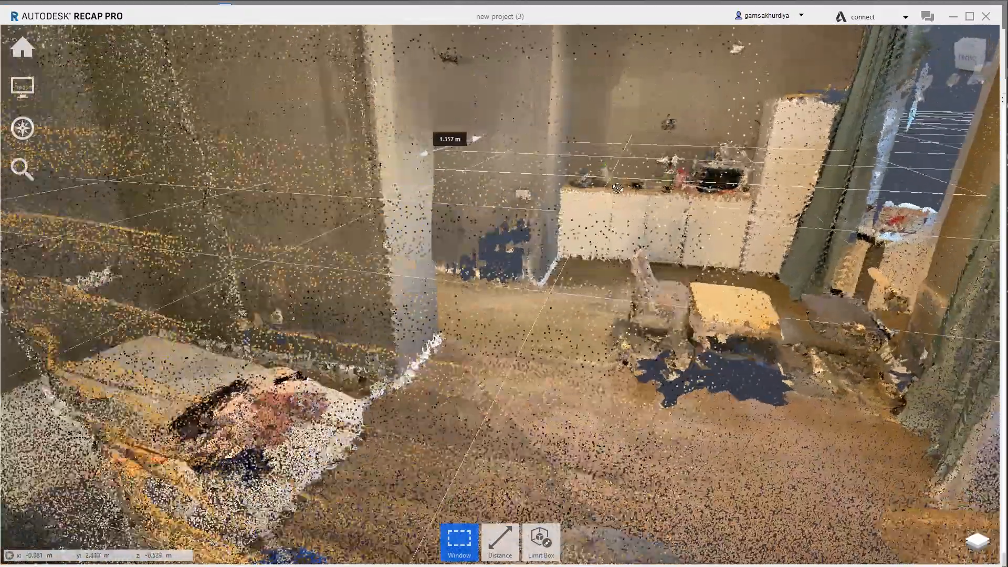
pyautogui.moveTo(618, 193); pyautogui.dragTo(778, 135)
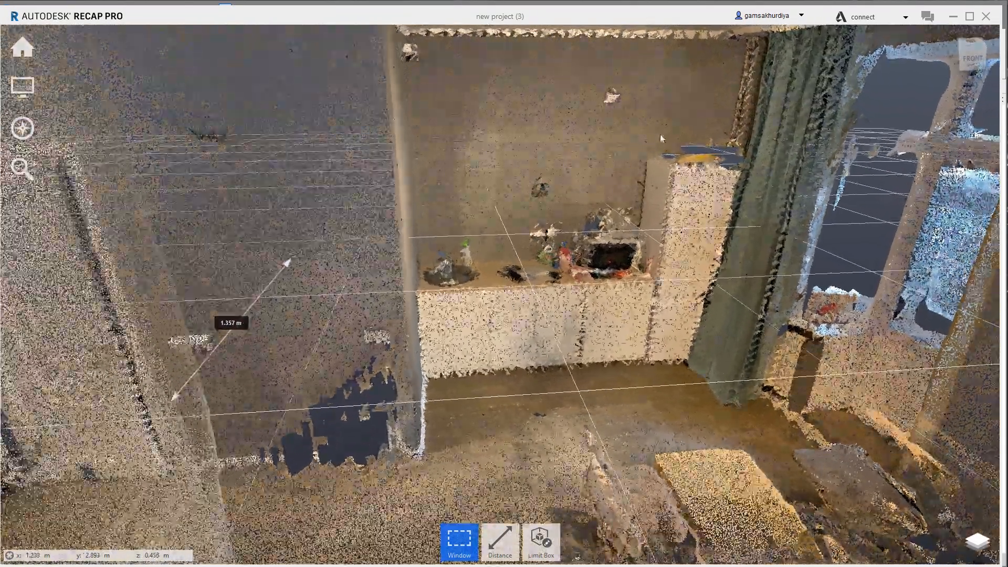
pyautogui.moveTo(661, 138); pyautogui.dragTo(385, 352)
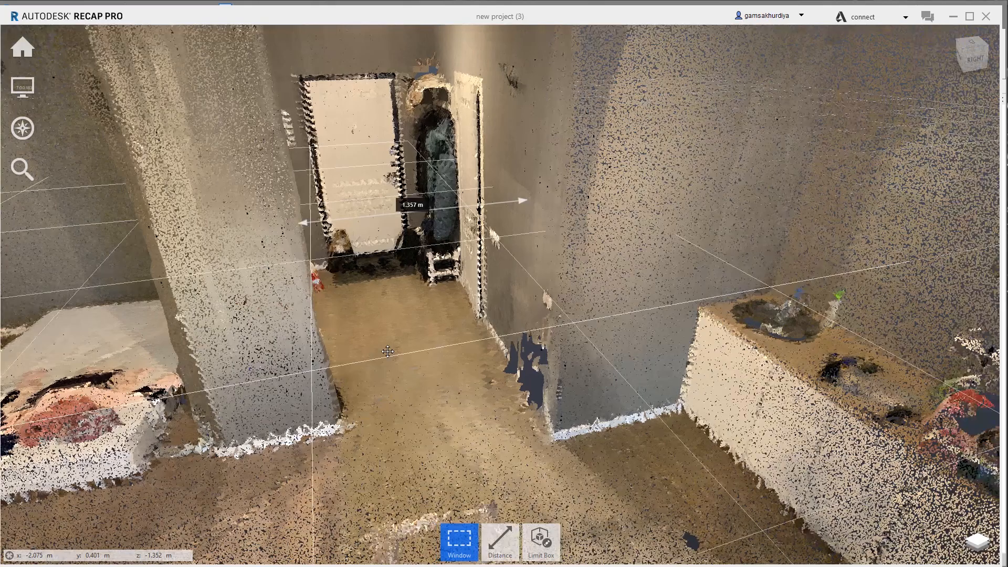